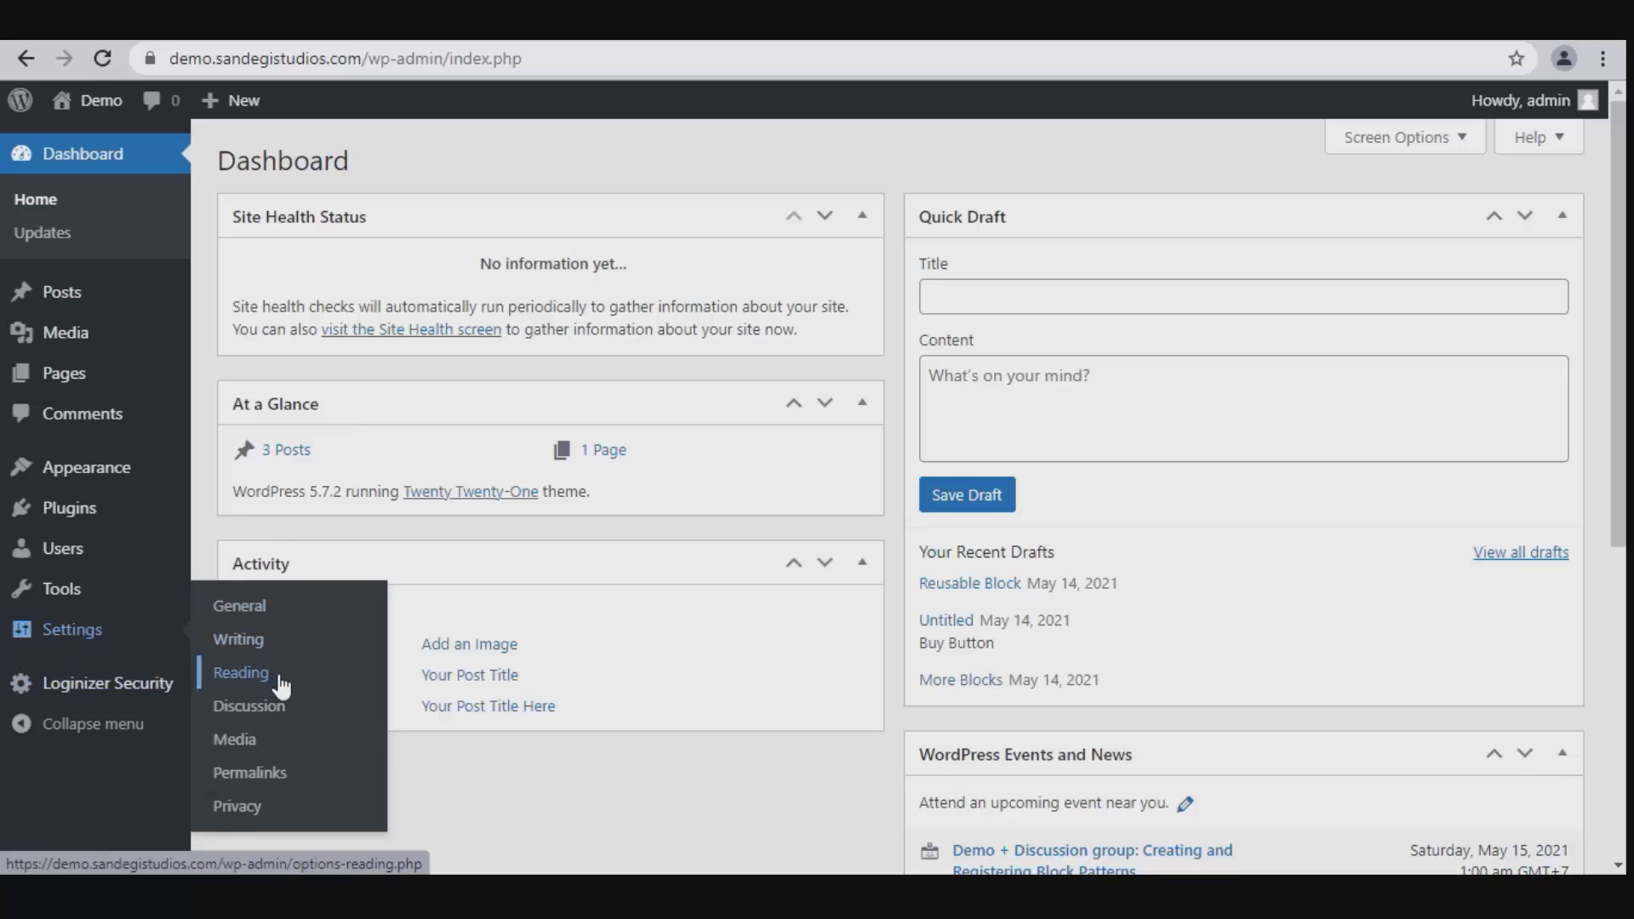
Reach the Reading Settings page from the admin sidebar's Settings menu
click(241, 672)
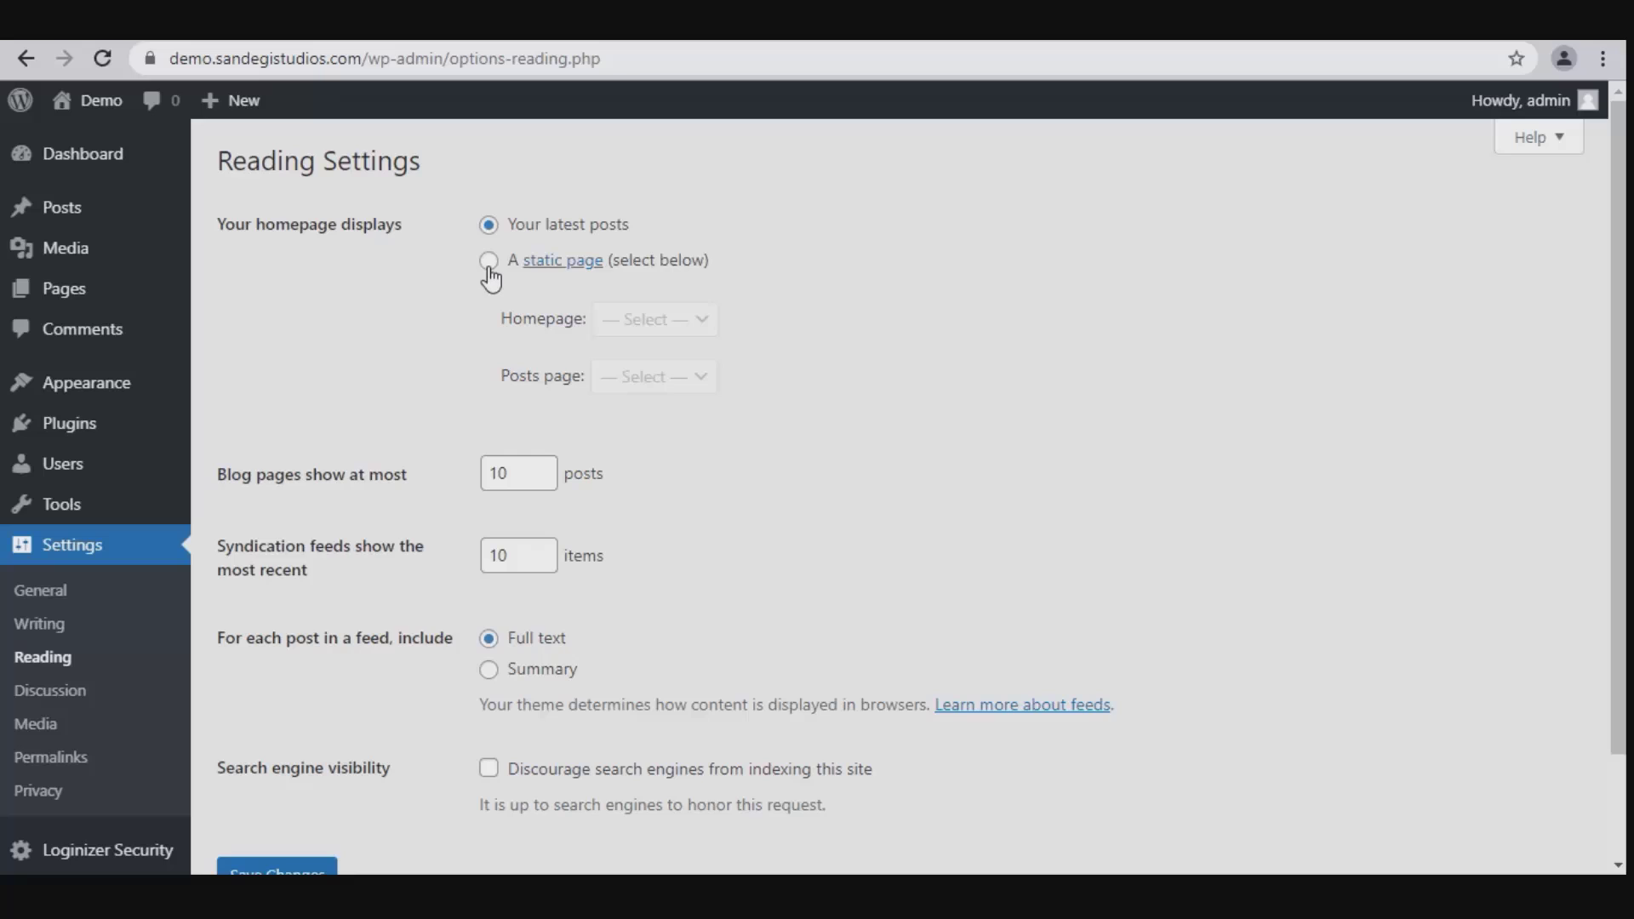
click(487, 261)
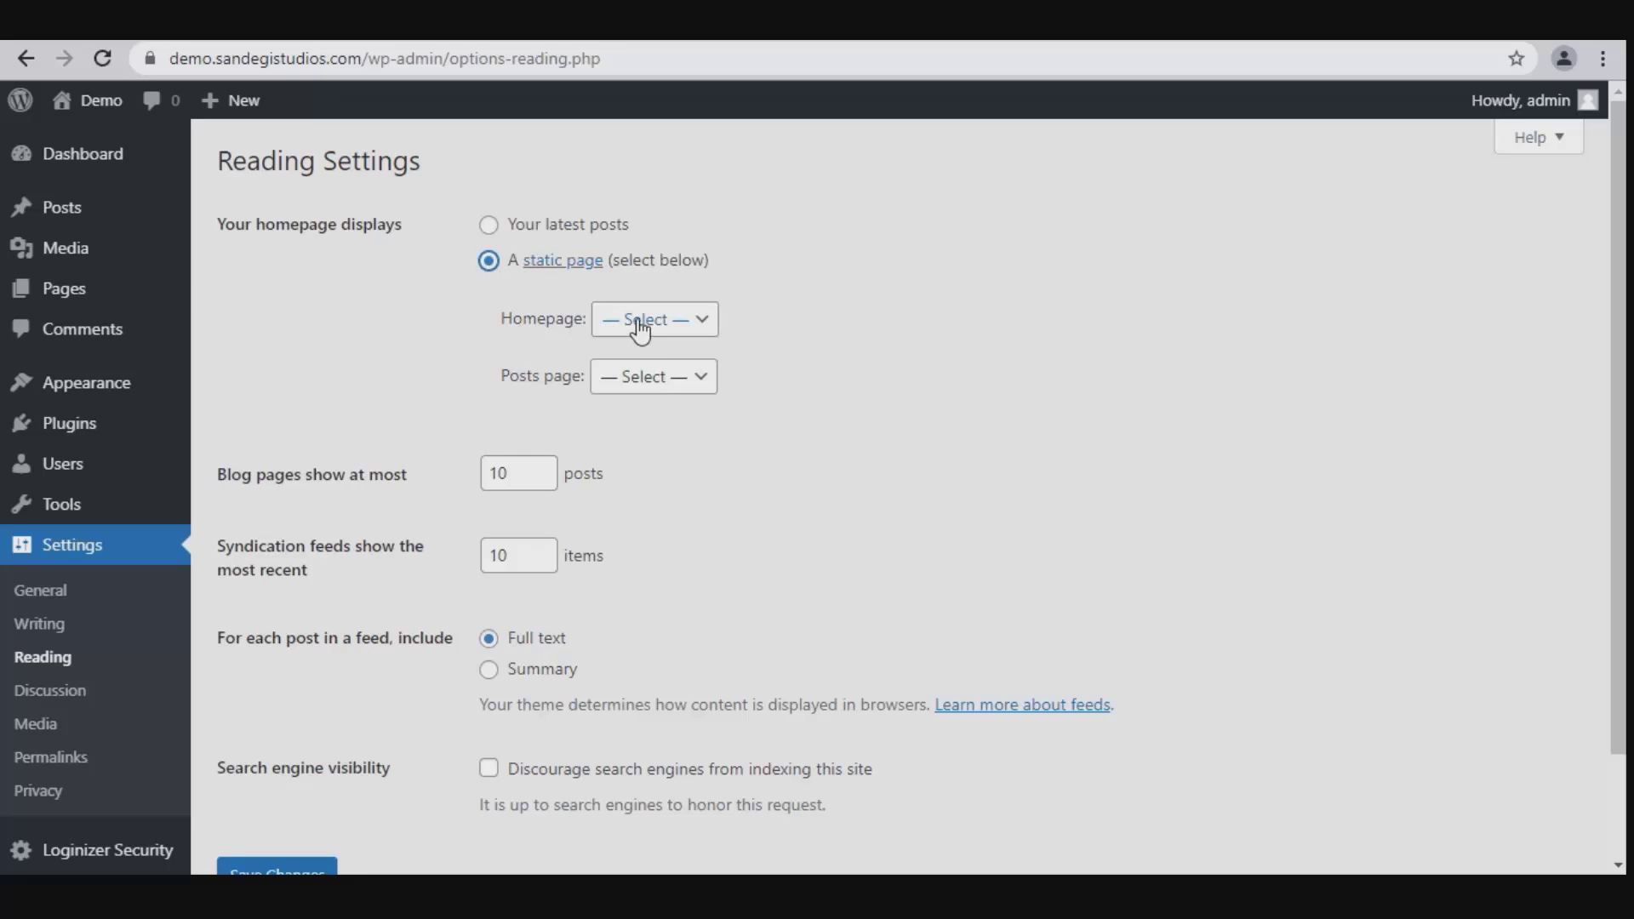
click(654, 320)
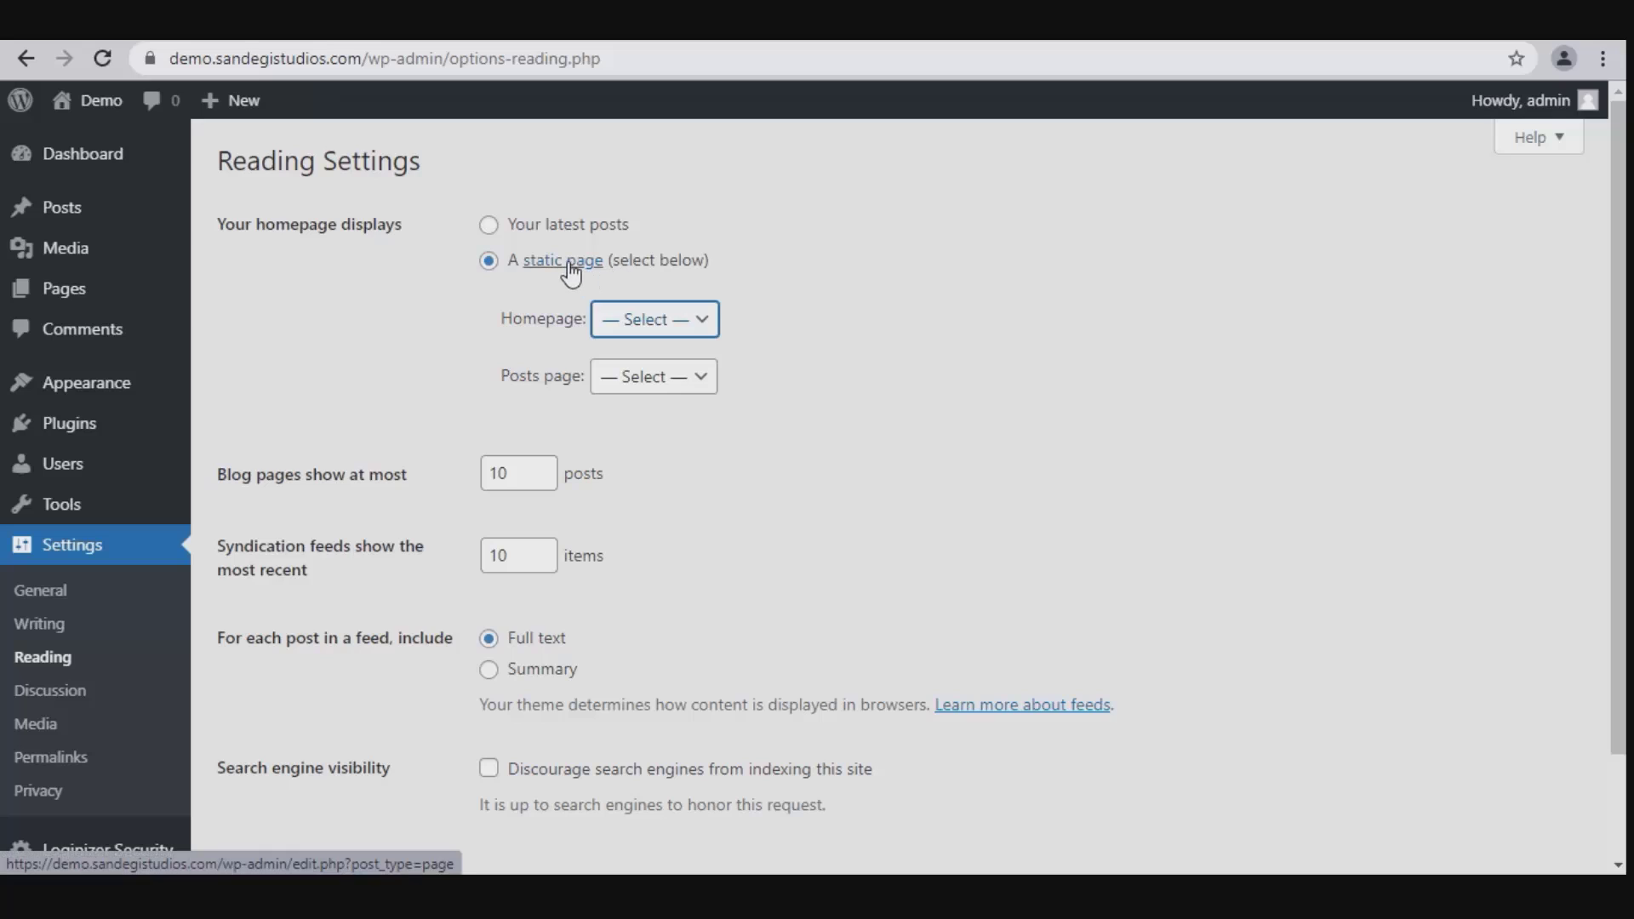
mouse_move(64, 288)
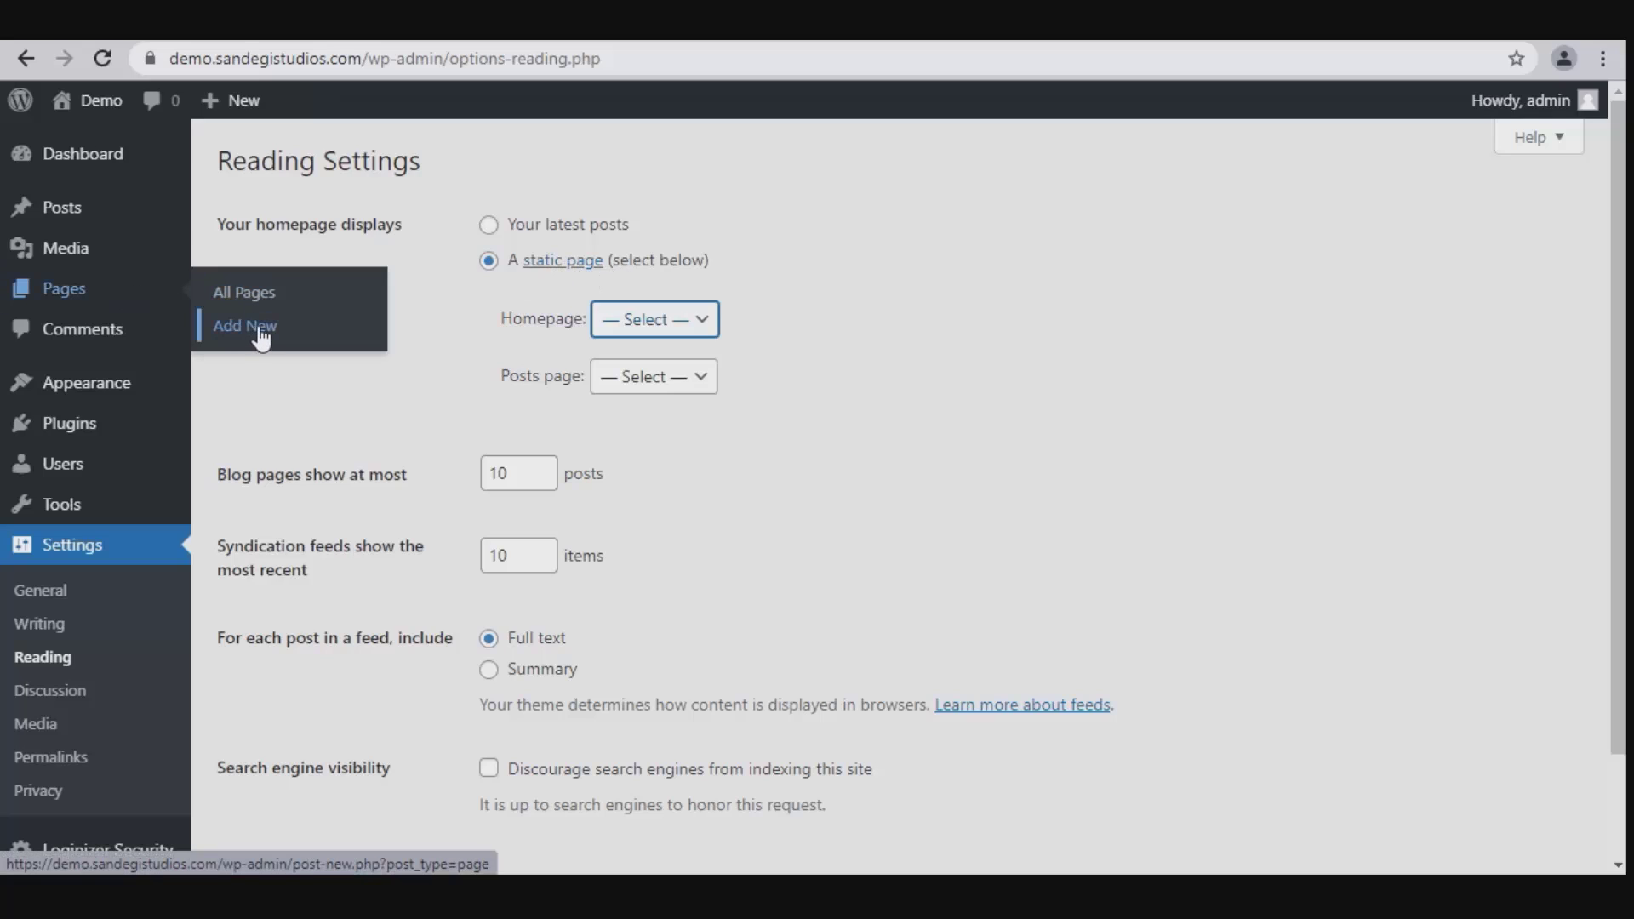
click(653, 320)
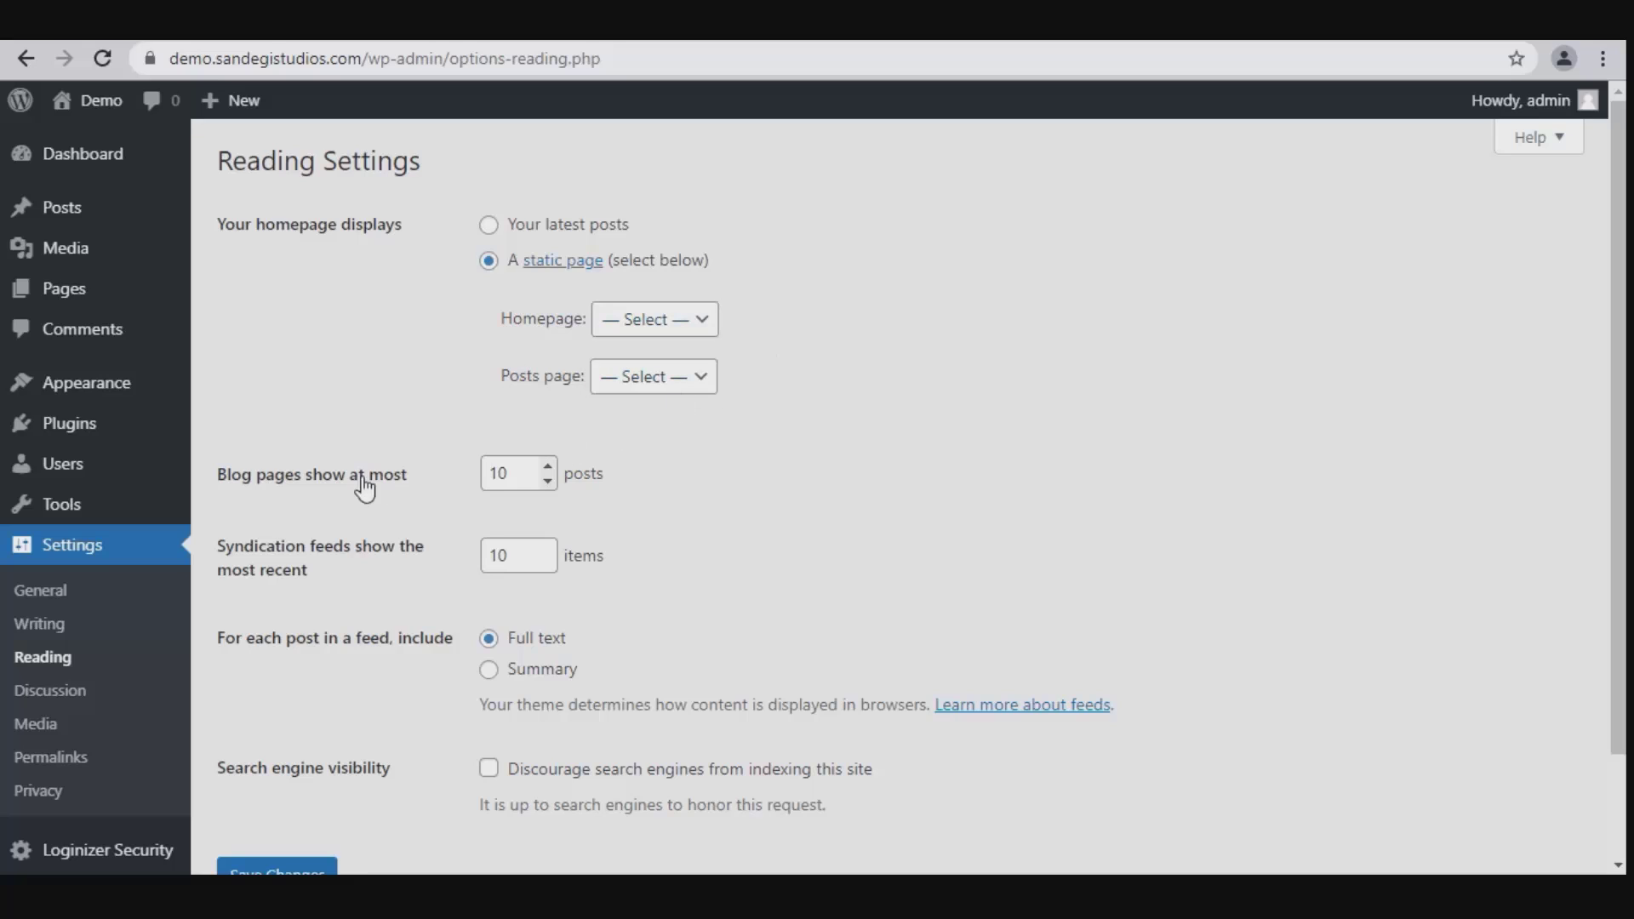
mouse_move(286, 494)
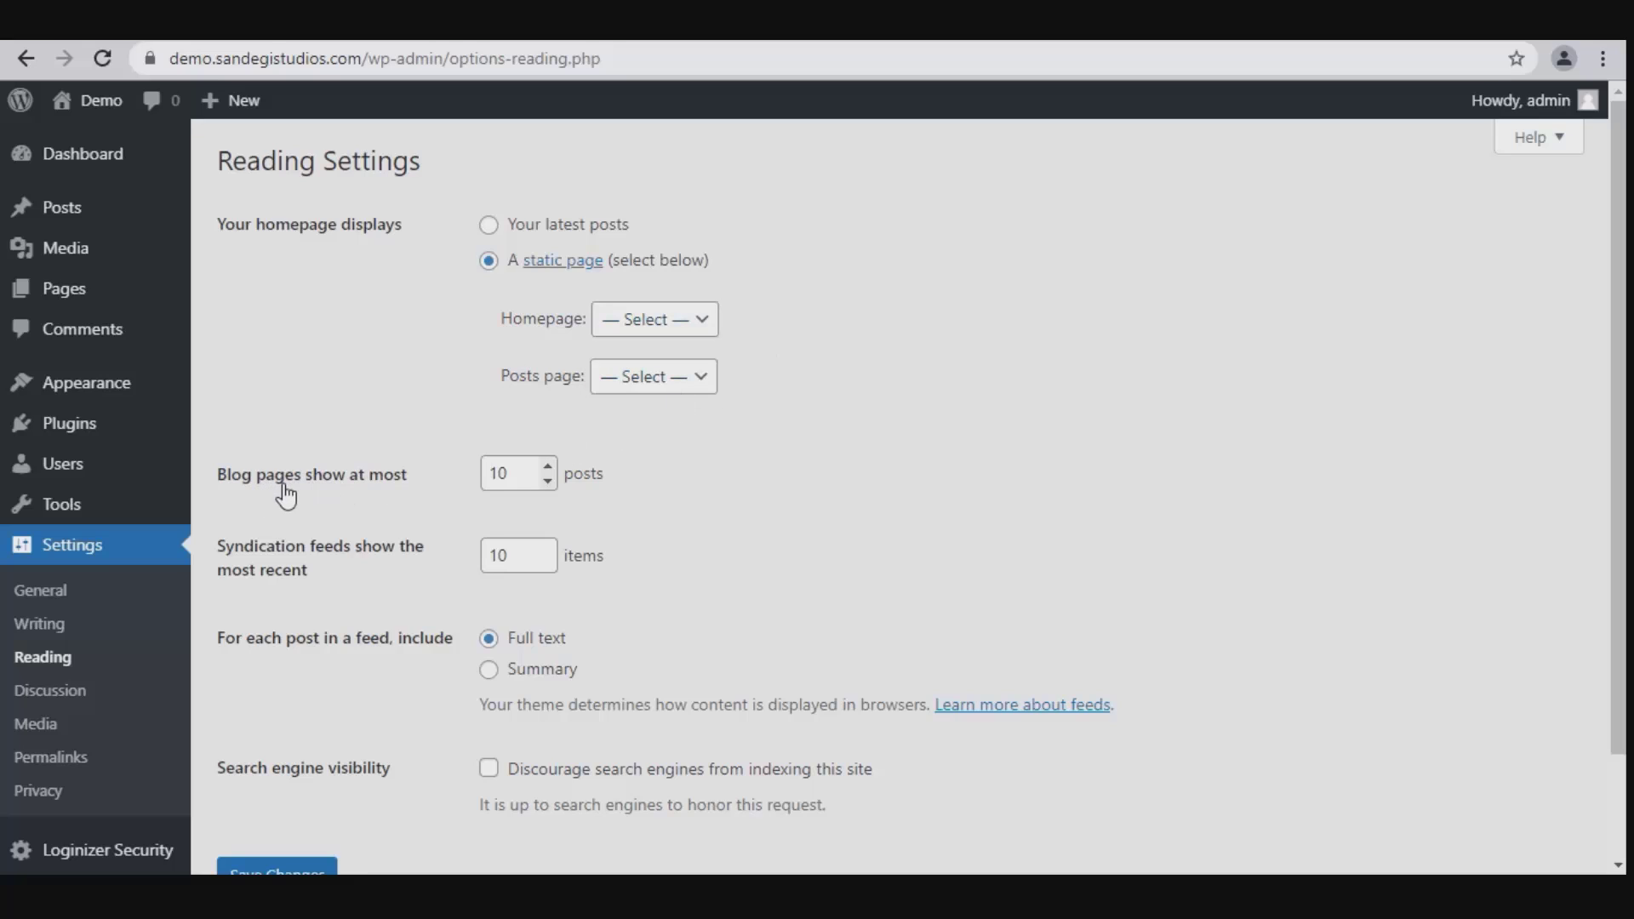
click(489, 224)
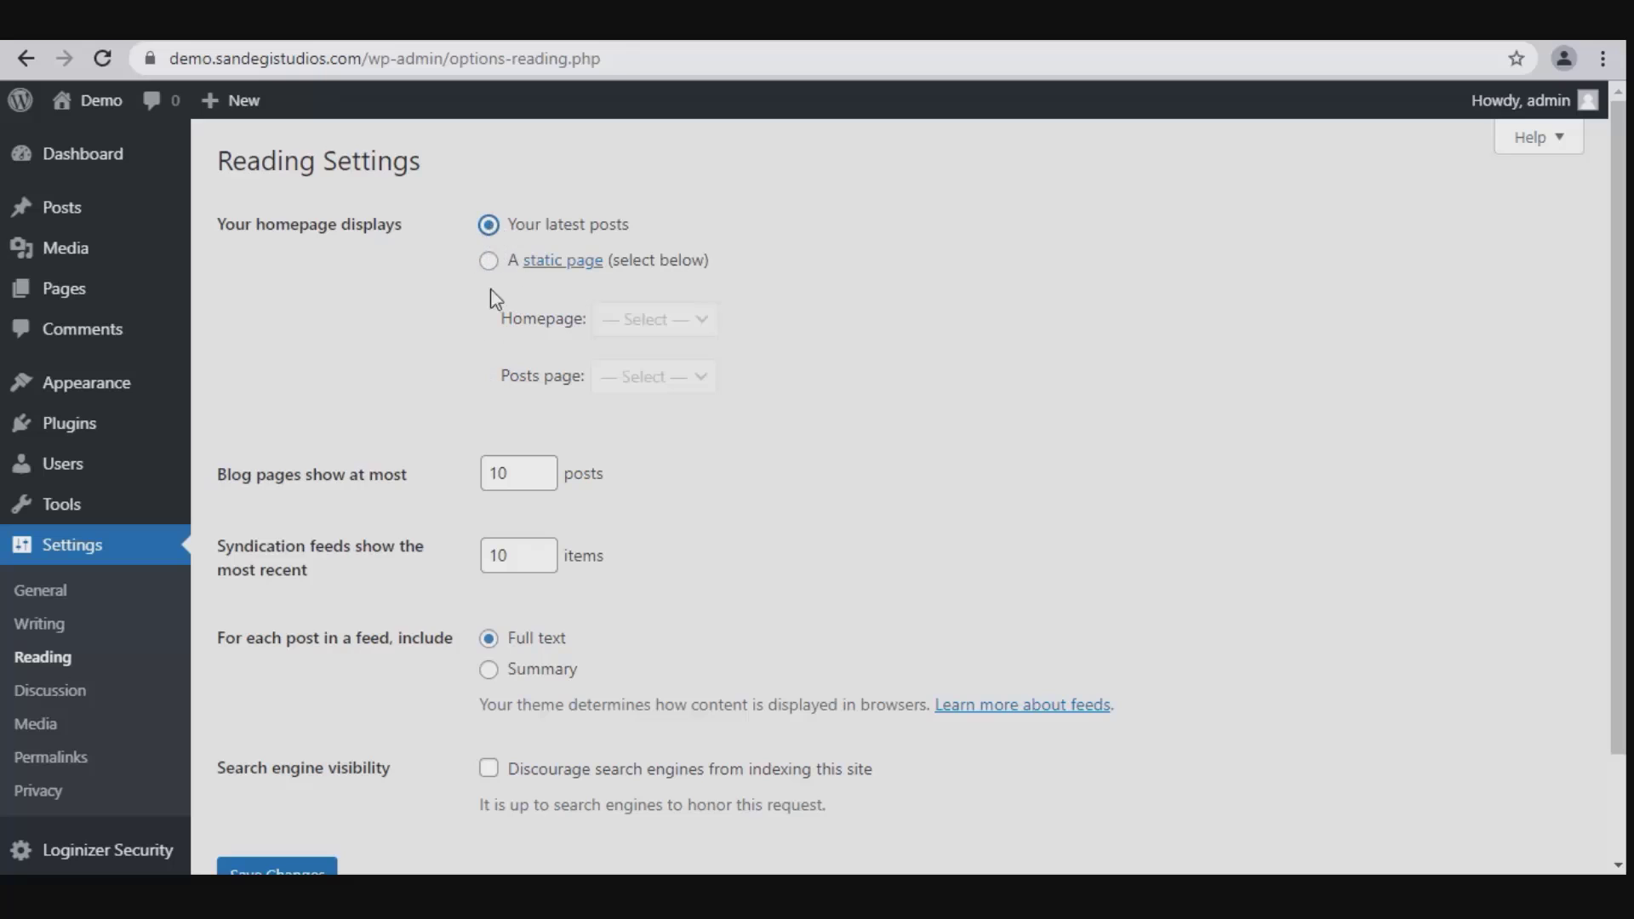
Set feeds to include a Summary of each post rather than full text
scroll(down, 3)
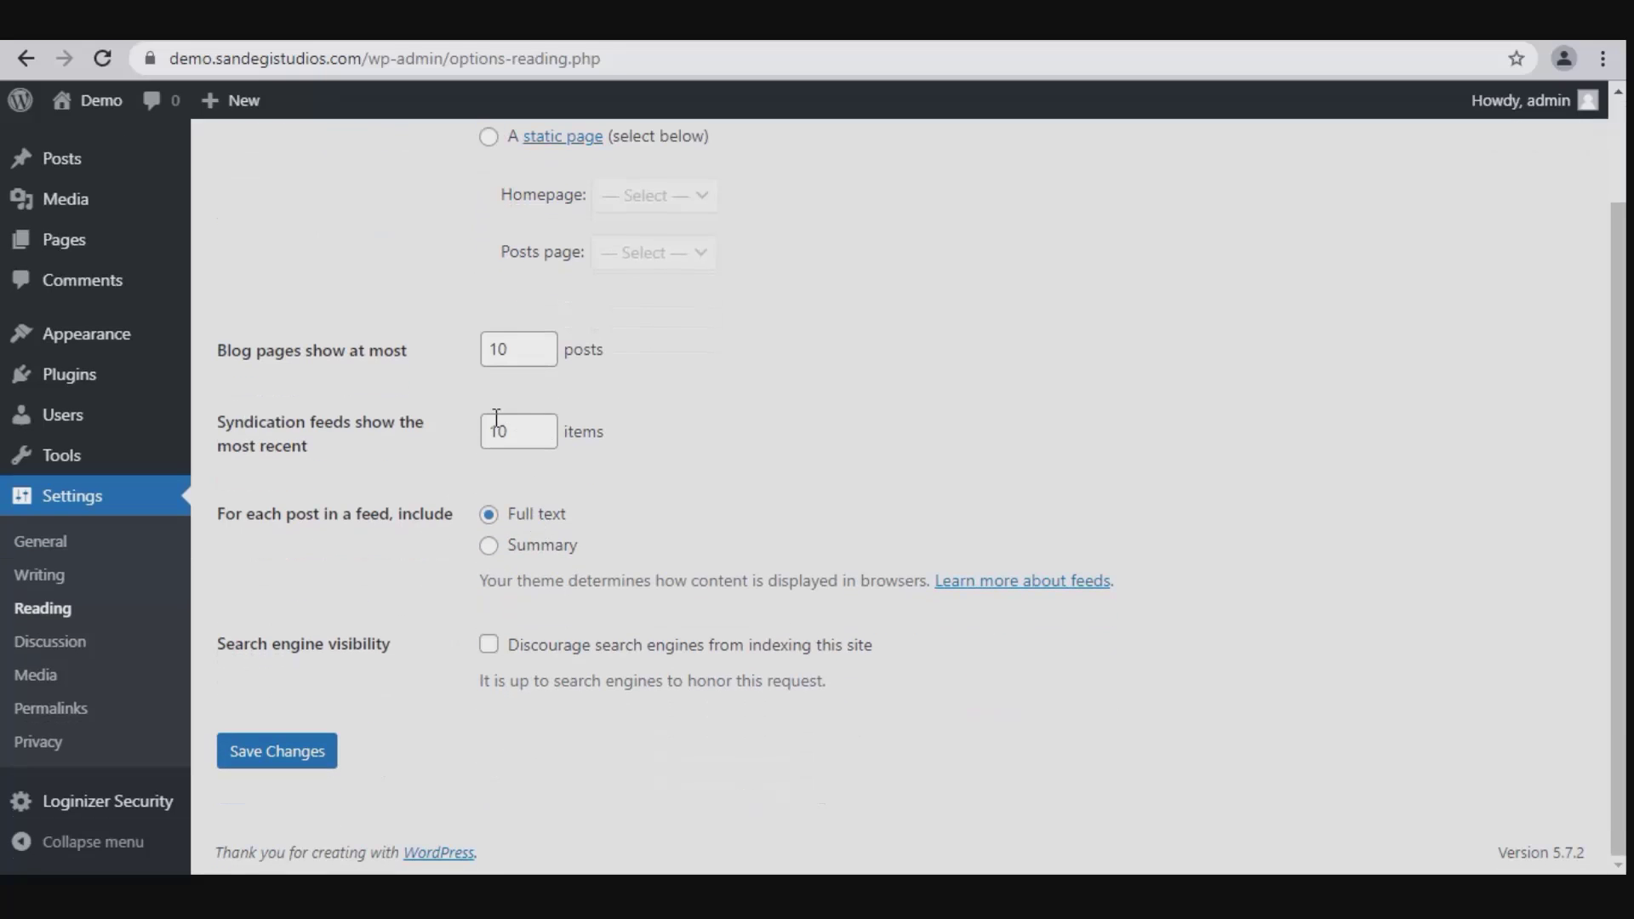
click(511, 433)
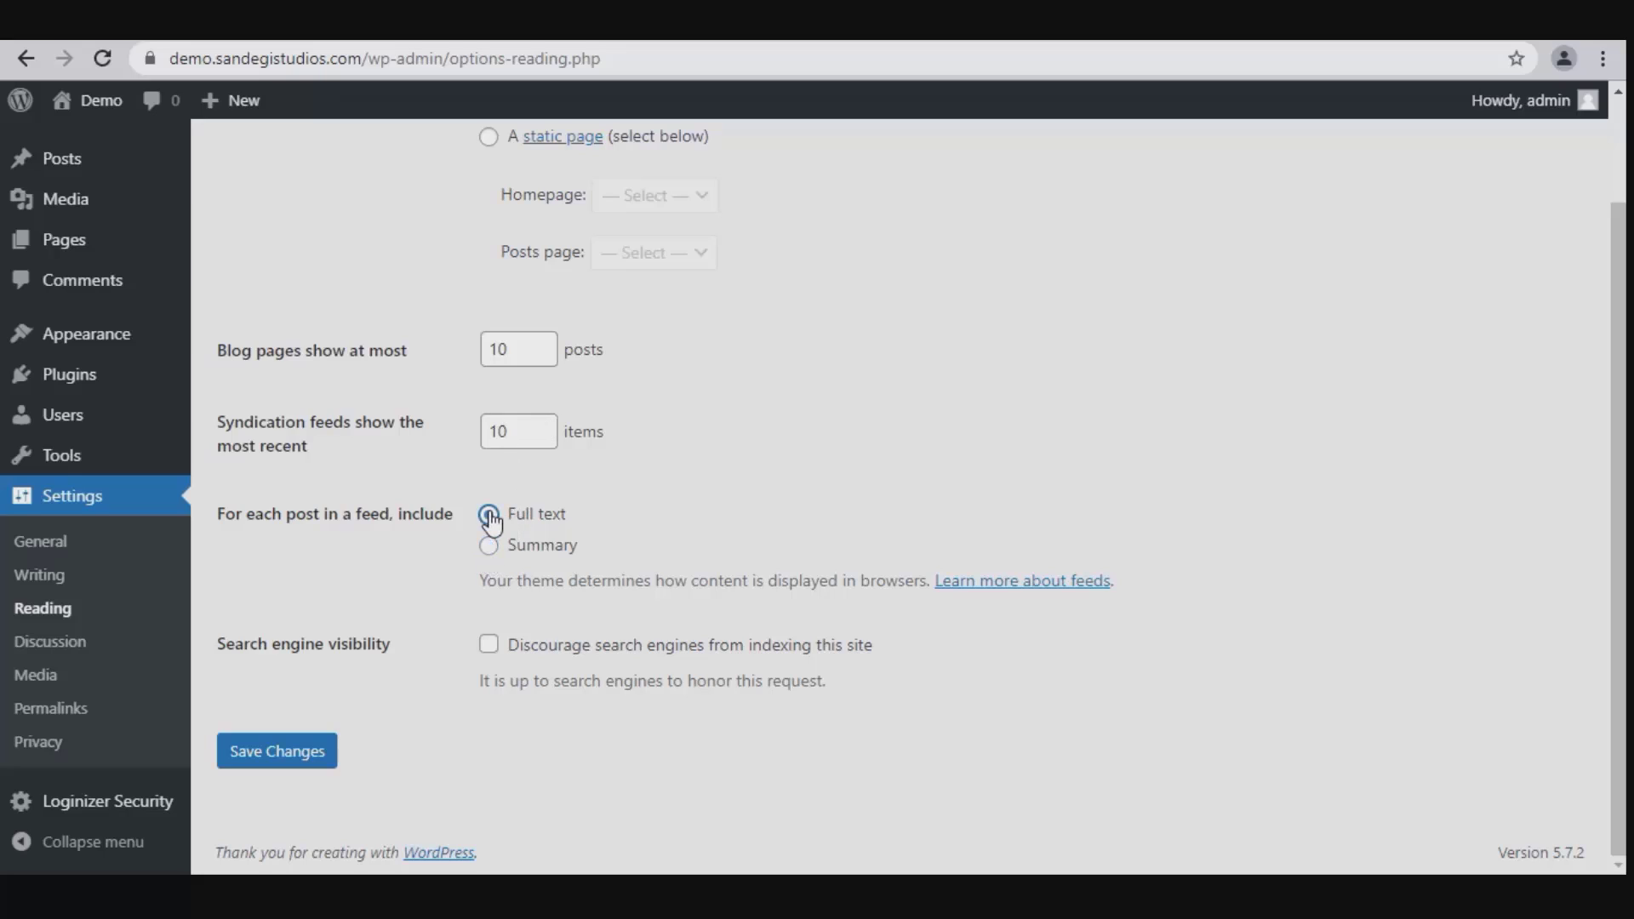
click(487, 545)
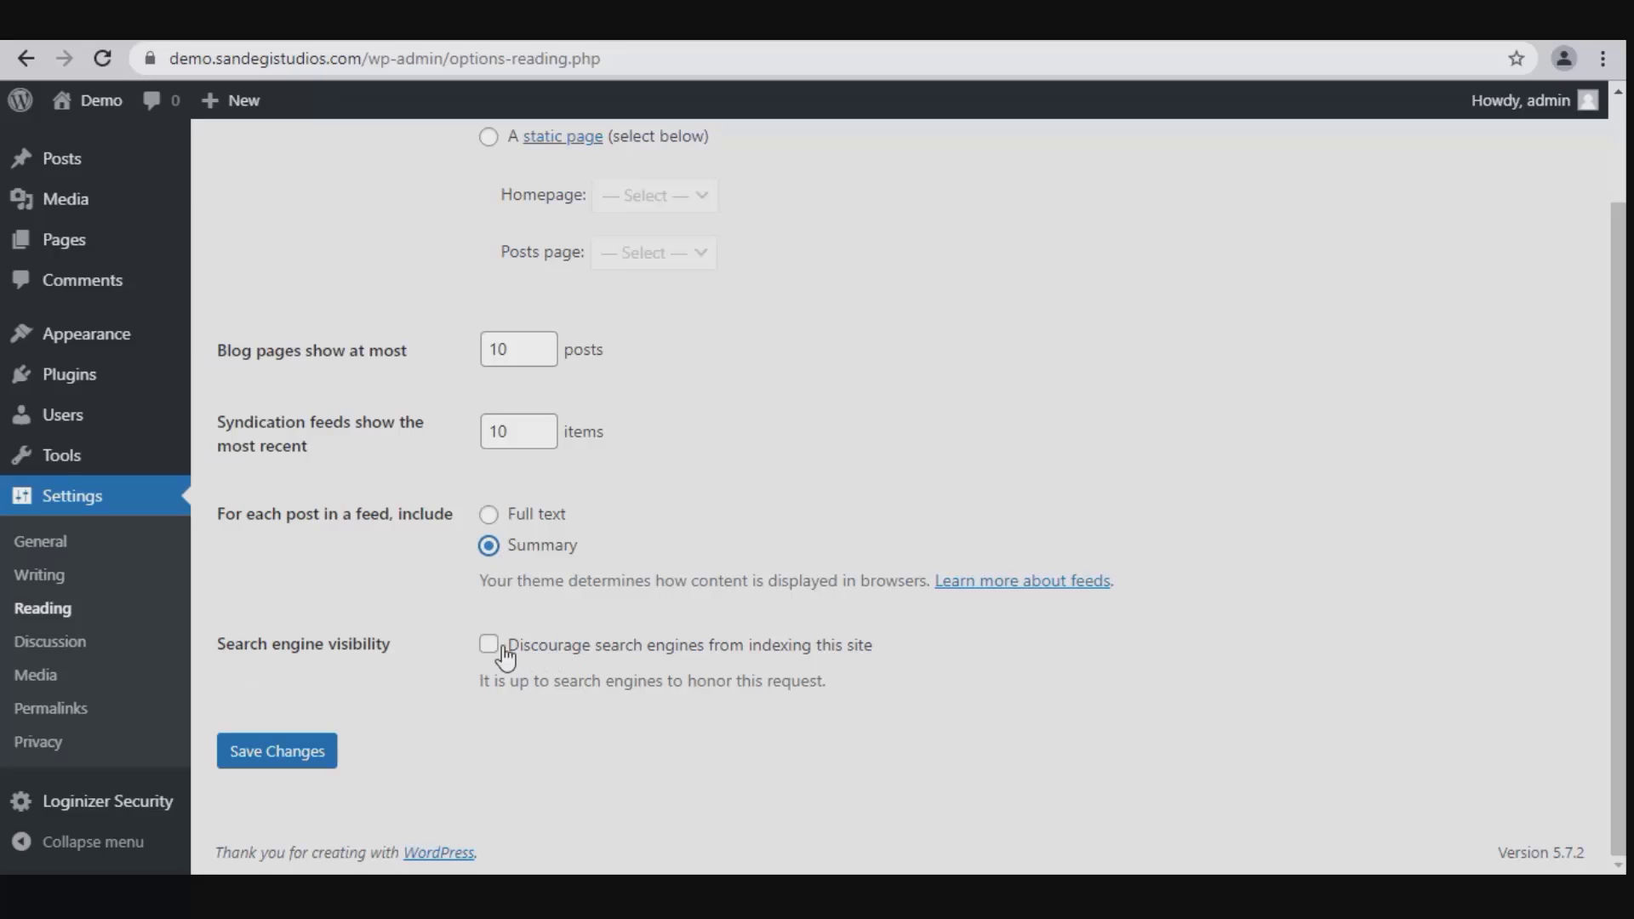
click(489, 643)
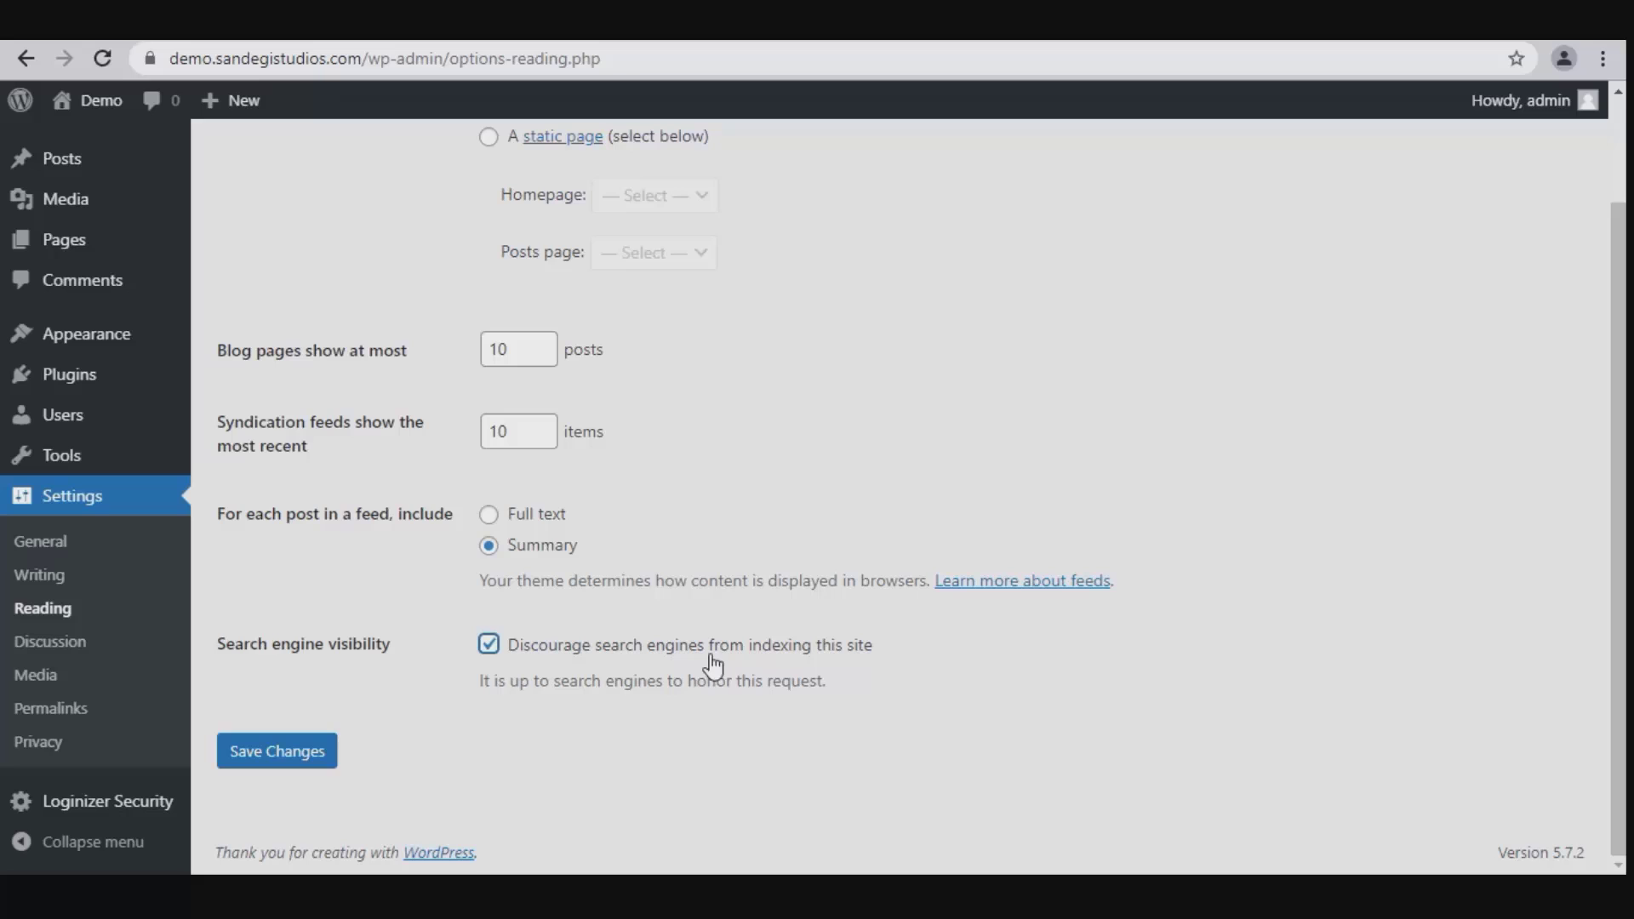
click(487, 643)
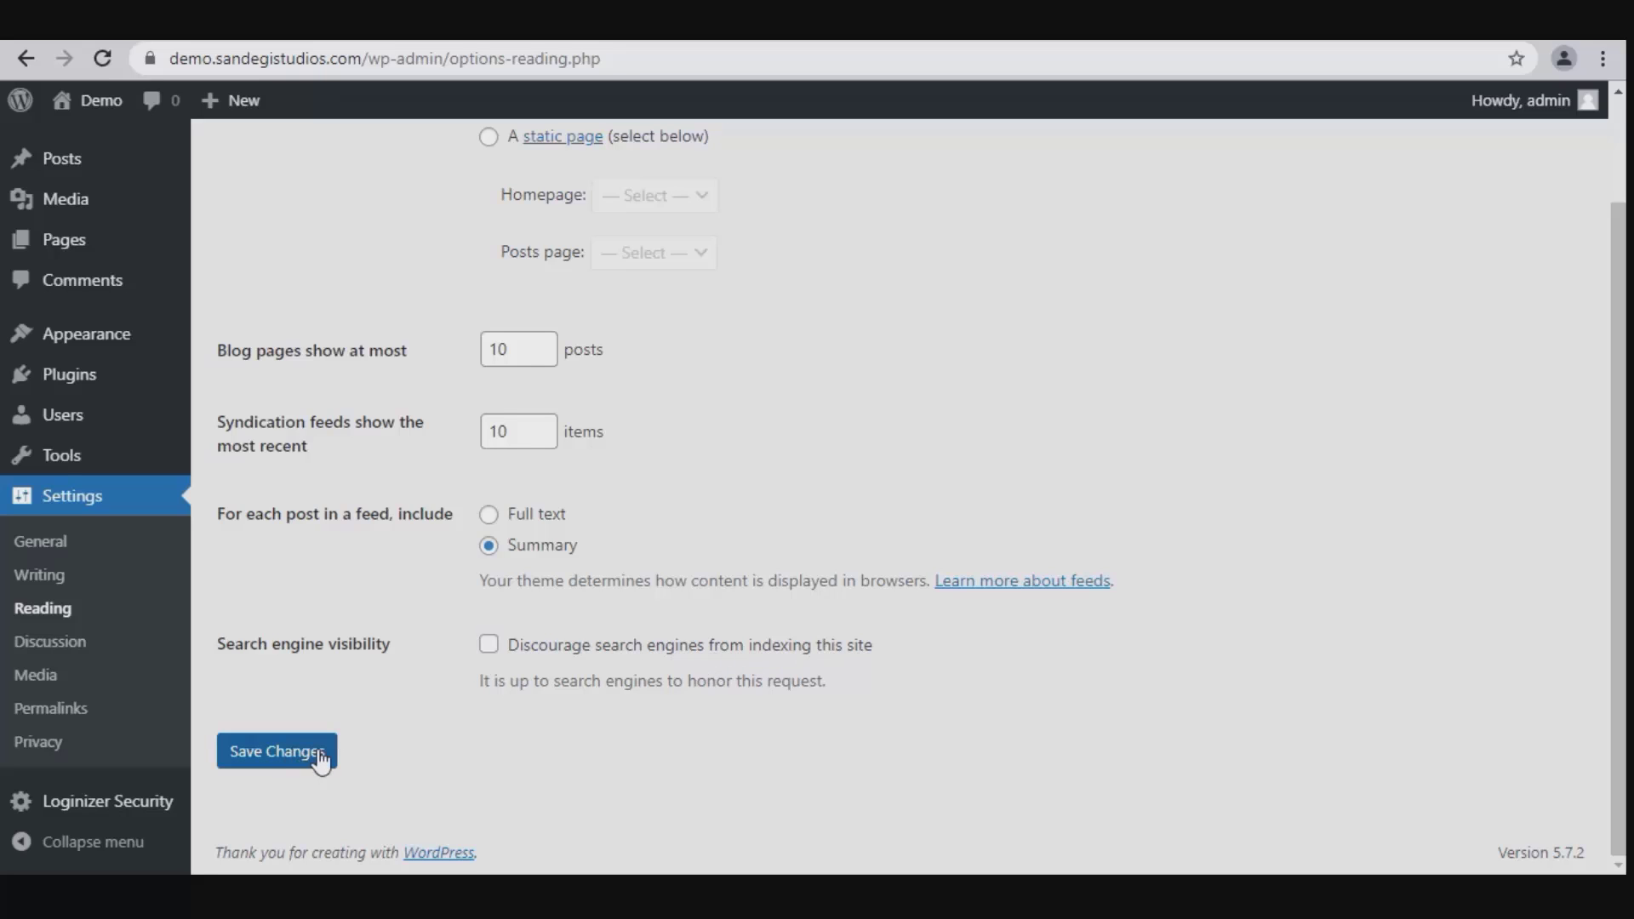
mouse_move(344, 732)
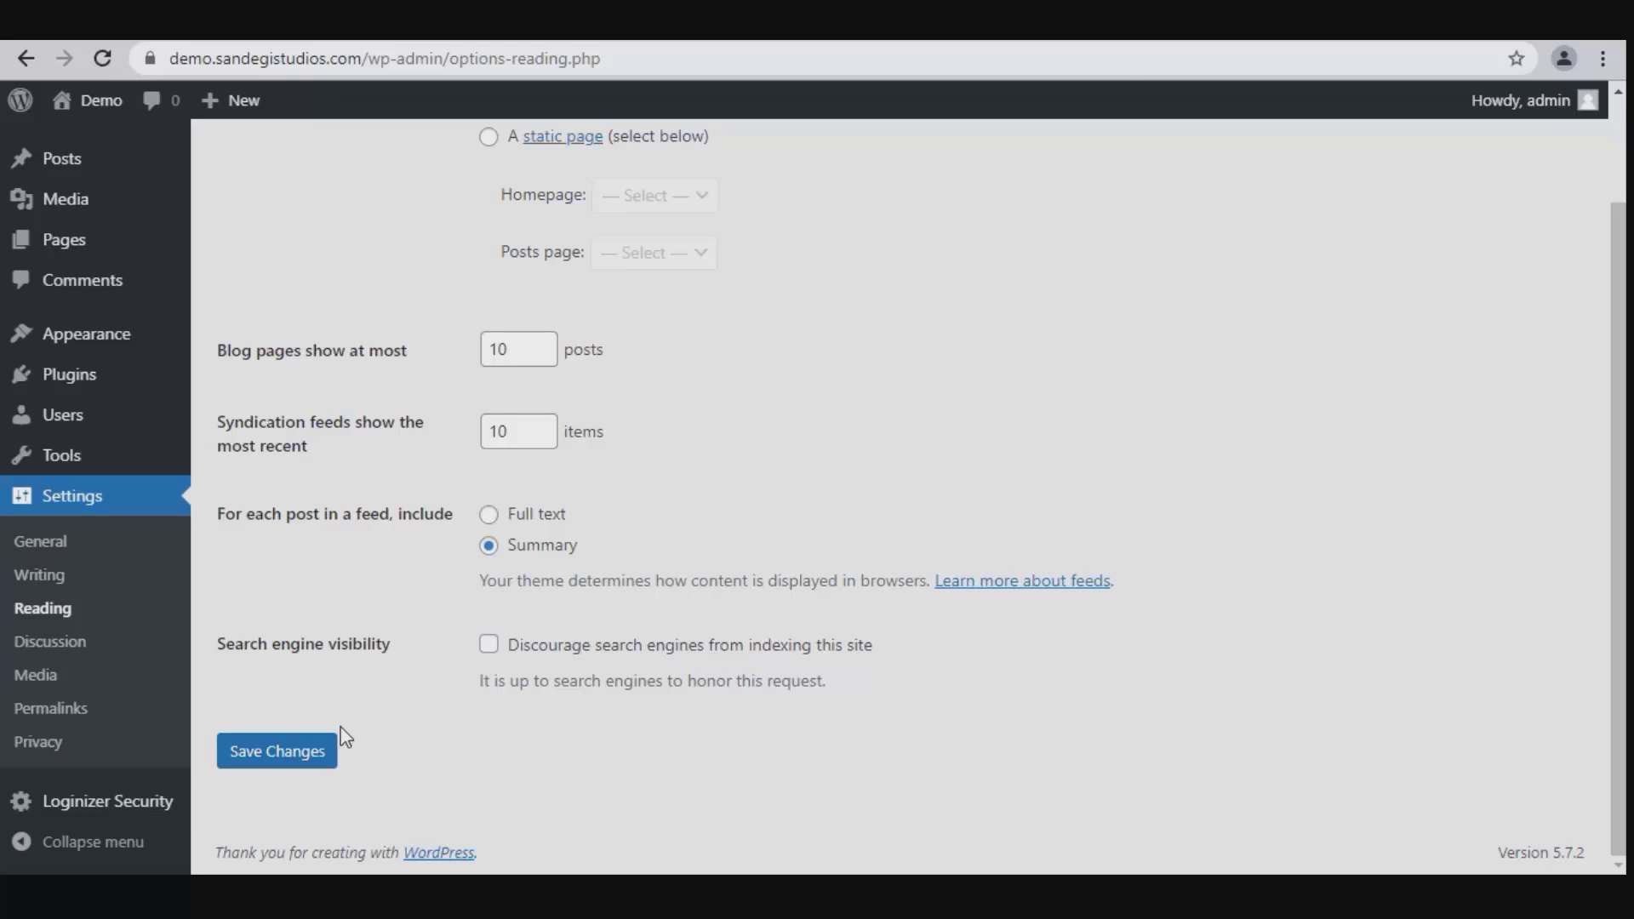